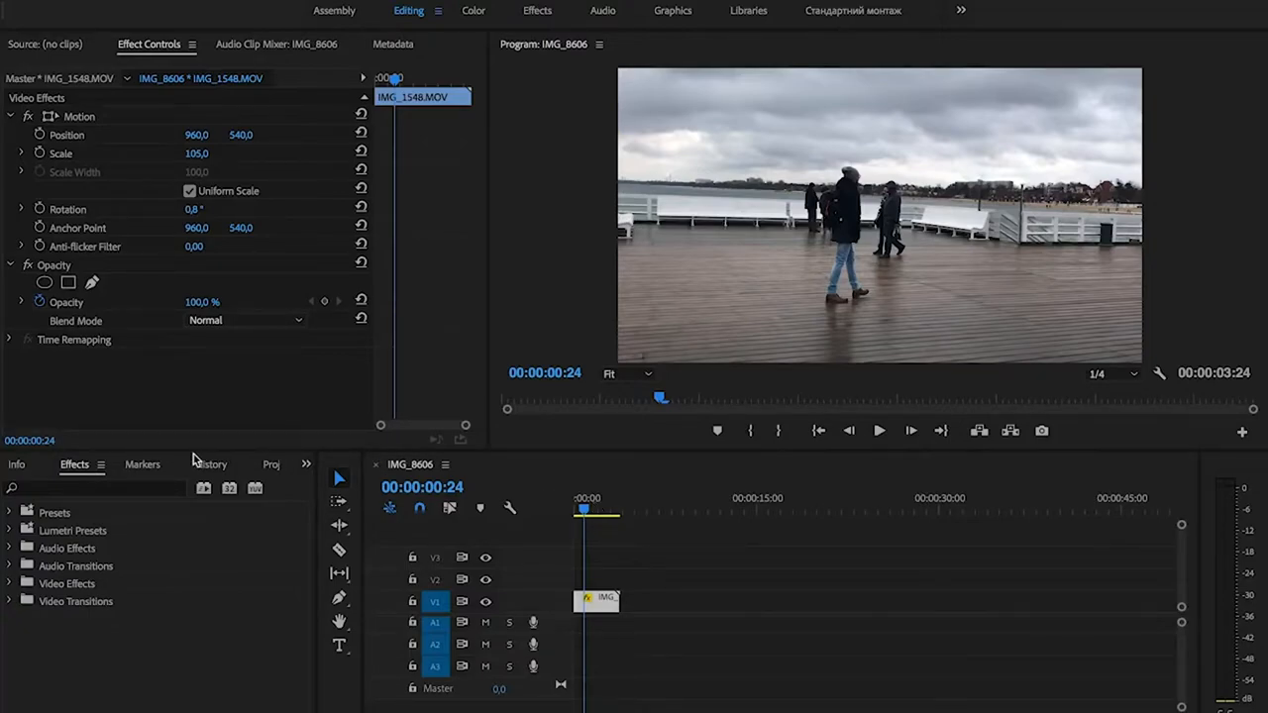
Step: Search the Effects panel for 'lumetri co' to locate the Lumetri Color effect
{"action": "left_click", "coordinate": [95, 488]}
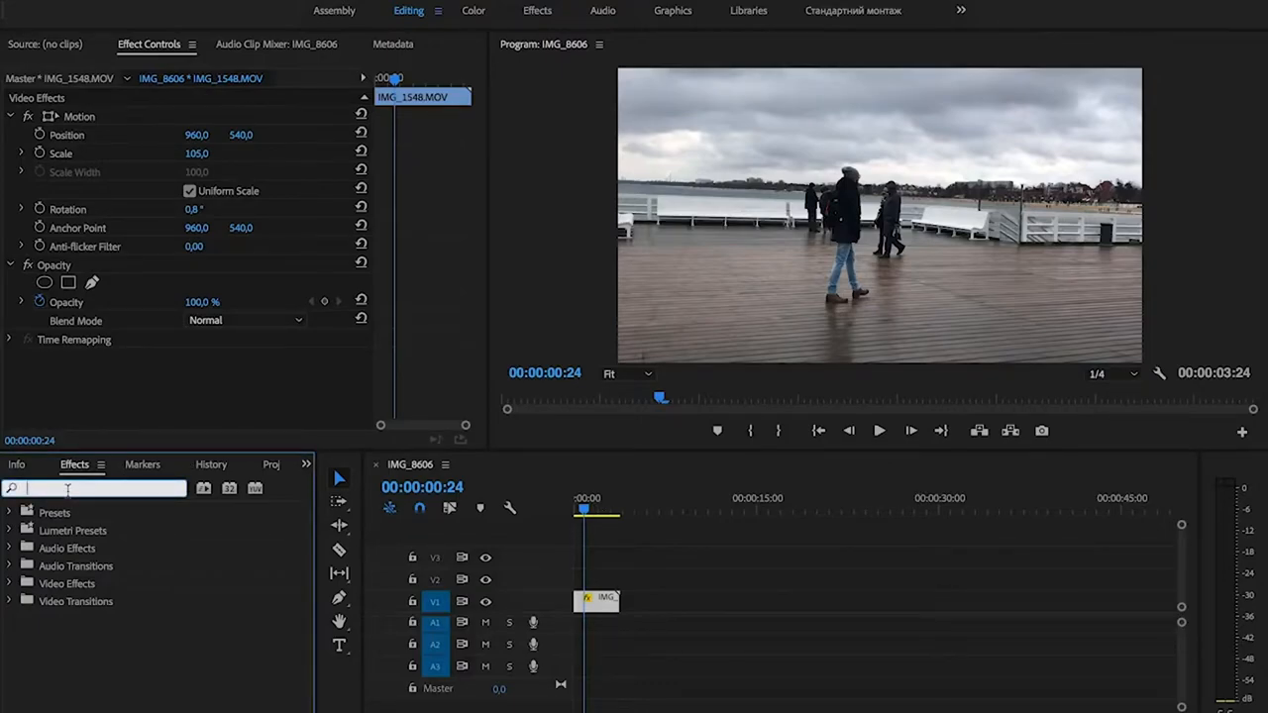
{"action": "type", "text": "lumetri color"}
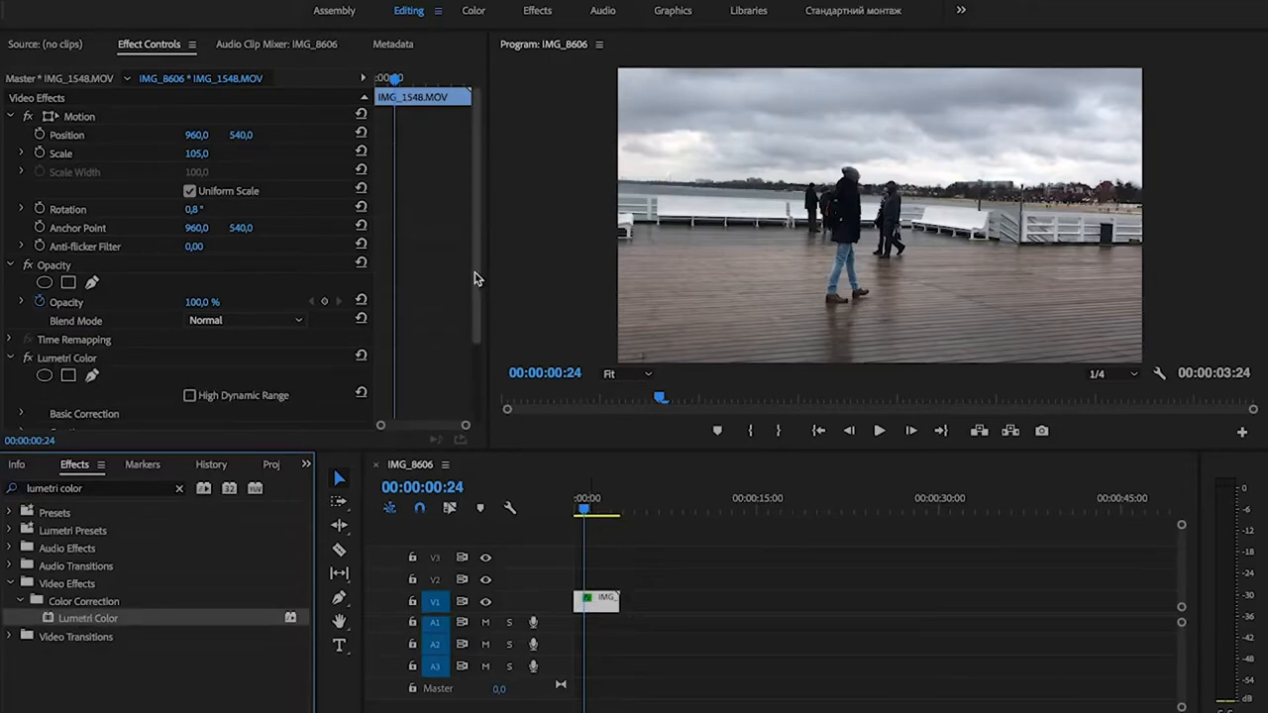
Step: Expand Lumetri Color's Basic Correction in Effect Controls and reveal the Tone section's Exposure
{"action": "scroll", "scroll_direction": "down", "scroll_amount": 3}
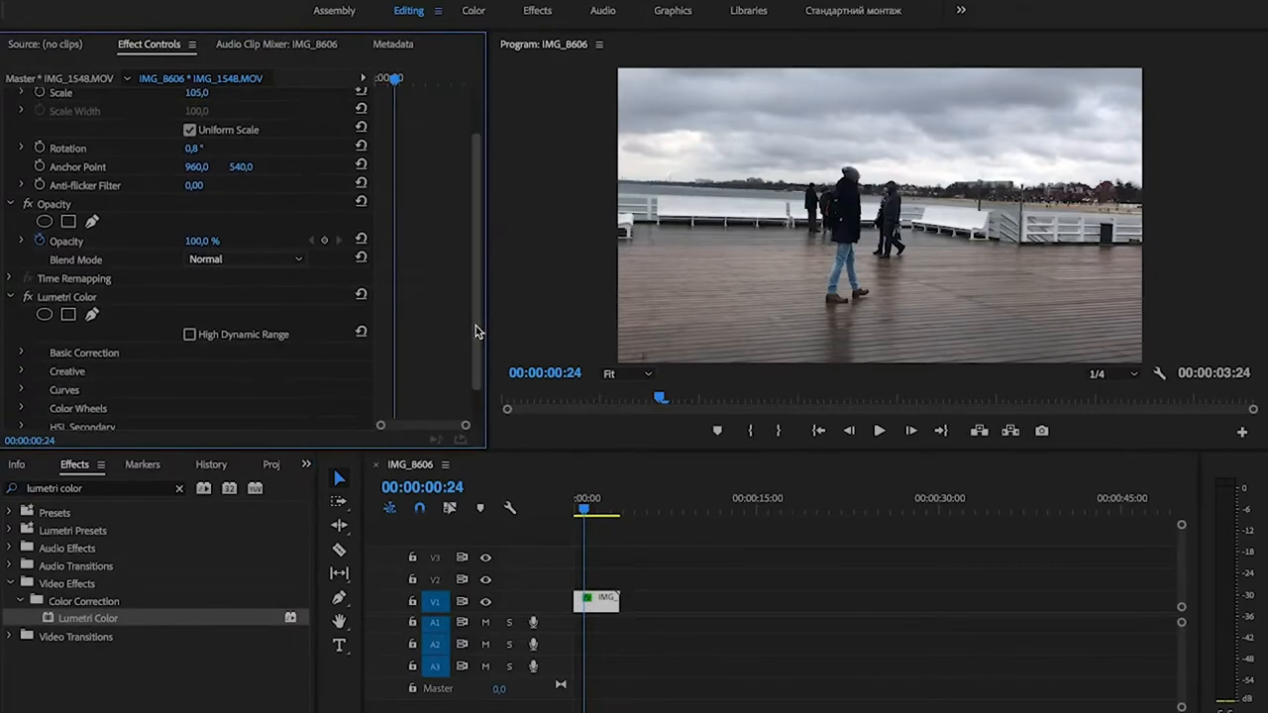
{"action": "scroll", "scroll_direction": "down", "scroll_amount": 3}
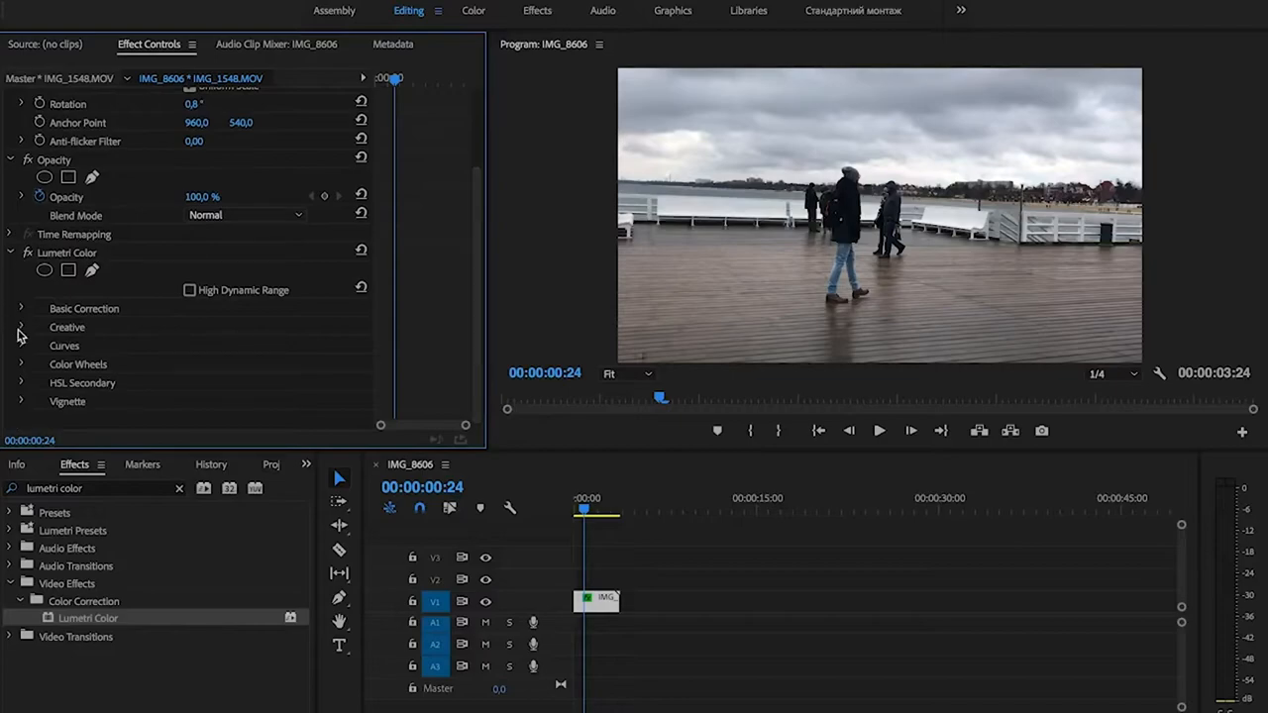
{"action": "left_click", "coordinate": [19, 309]}
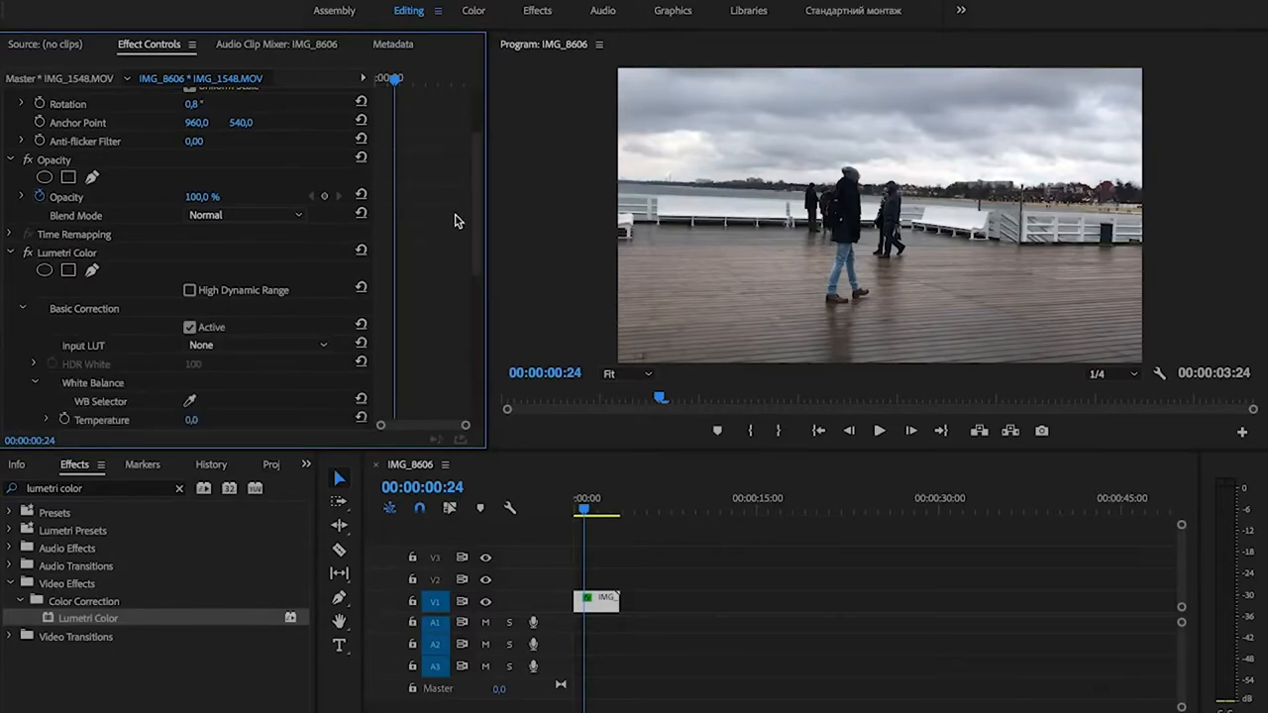
{"action": "scroll", "scroll_direction": "down", "scroll_amount": 3}
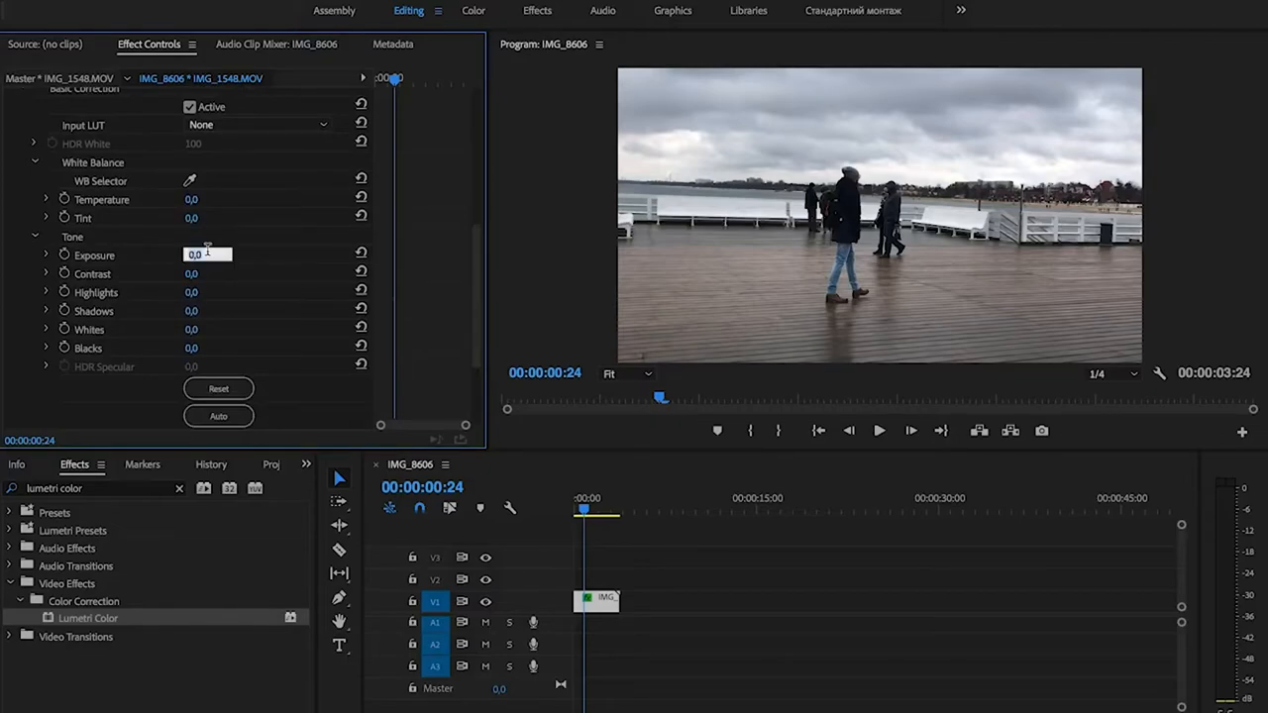
Step: Darken the clip by scrubbing Exposure down and entering -3.0, then brighten it with 2.0
{"action": "left_click_drag", "start_coordinate": [208, 253], "coordinate": [194, 253]}
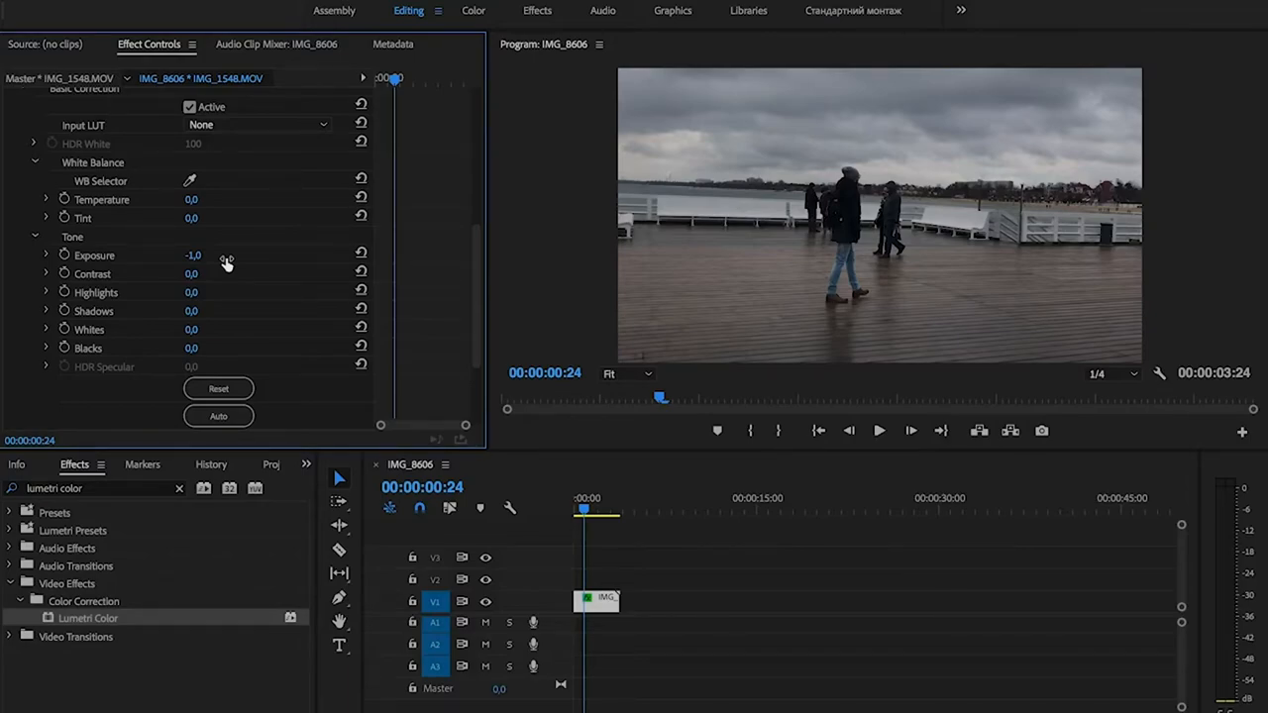
{"action": "double_click", "coordinate": [194, 254]}
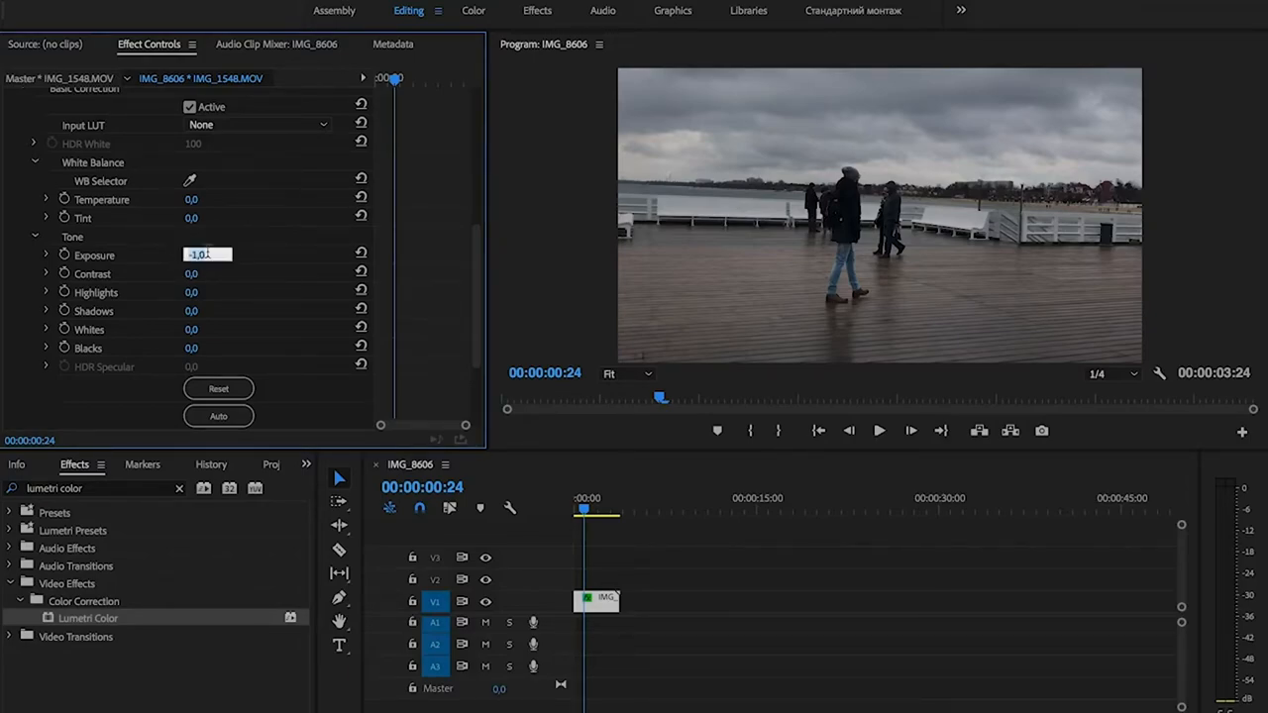
{"action": "type", "text": "-3.0"}
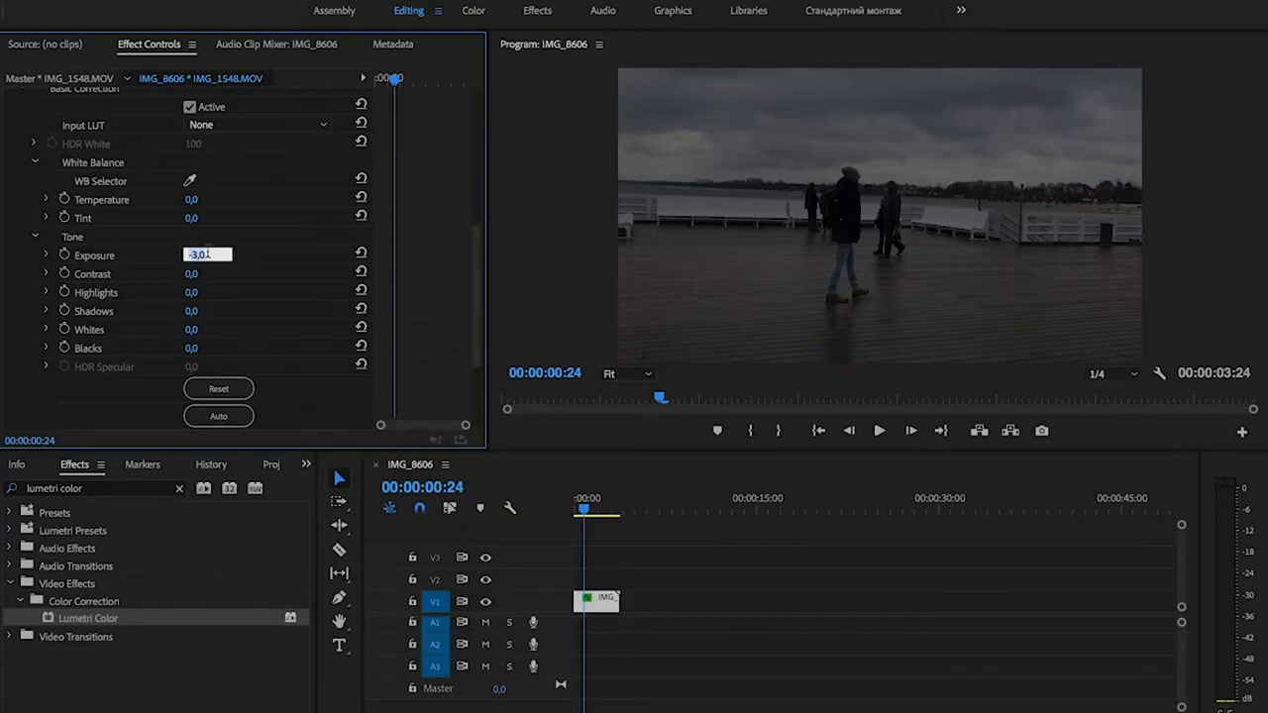
{"action": "type", "text": "2,0"}
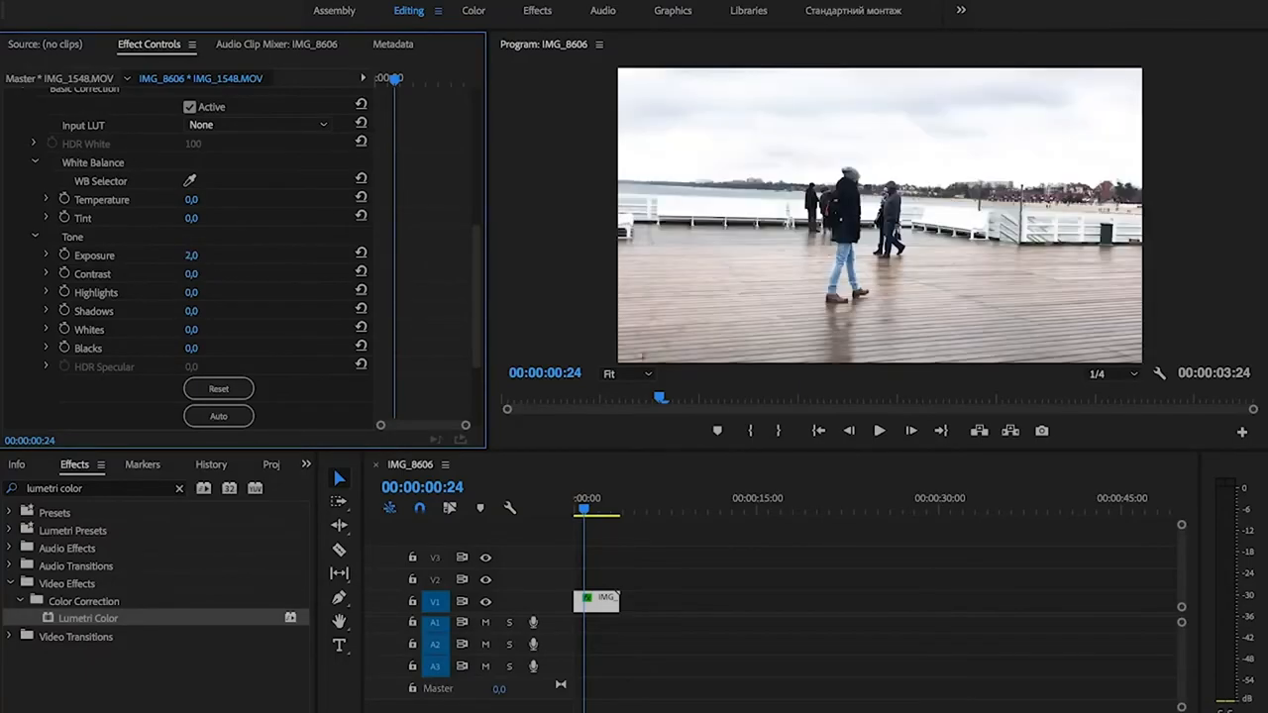